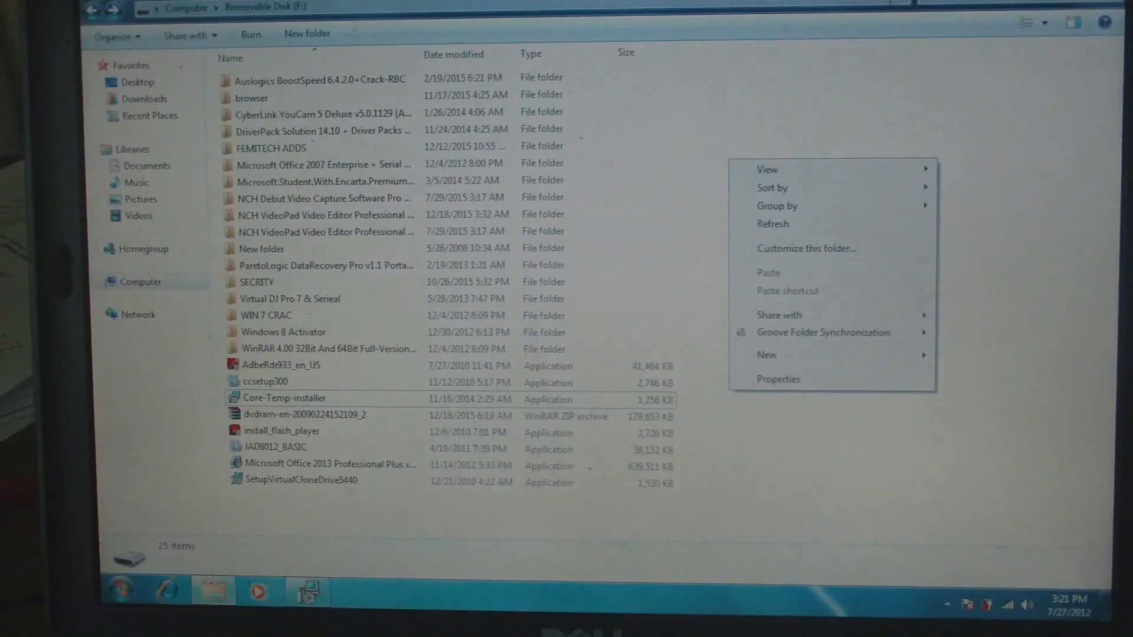
Step: Launch Core-Temp-installer from Removable Disk (F:) and dismiss its setup wizard
double_click(285, 397)
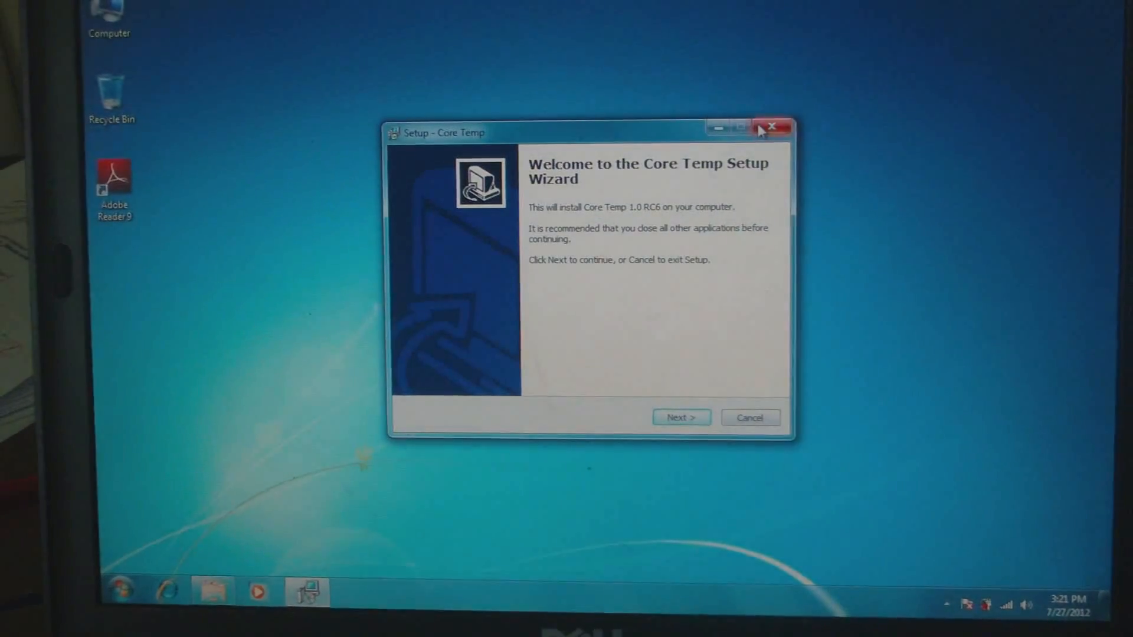
left_click(780, 126)
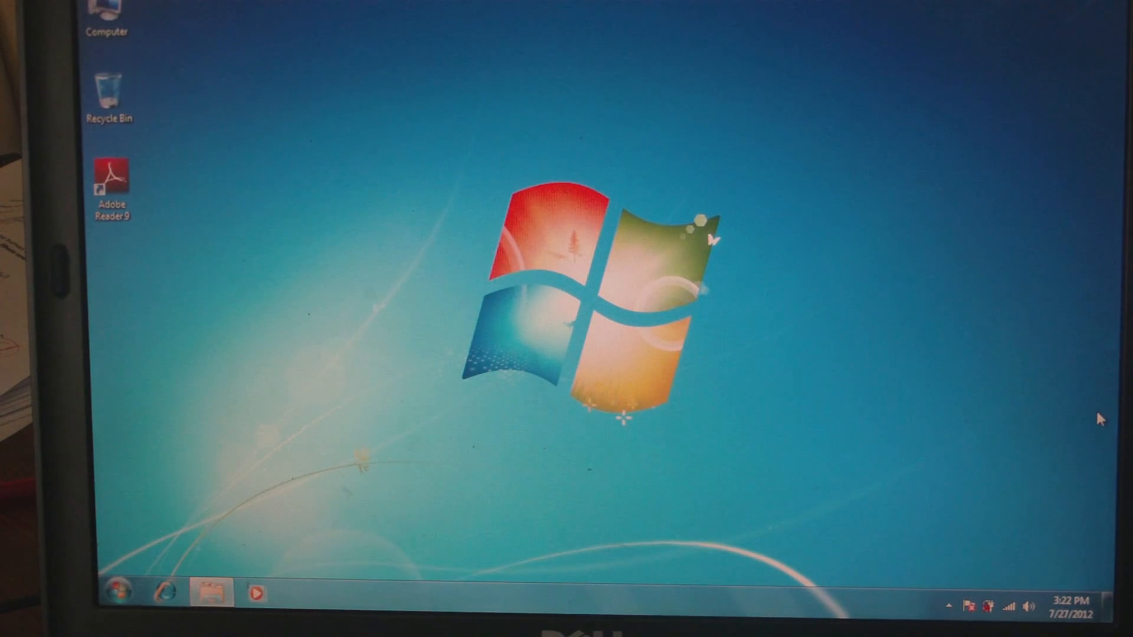
mouse_move(799, 246)
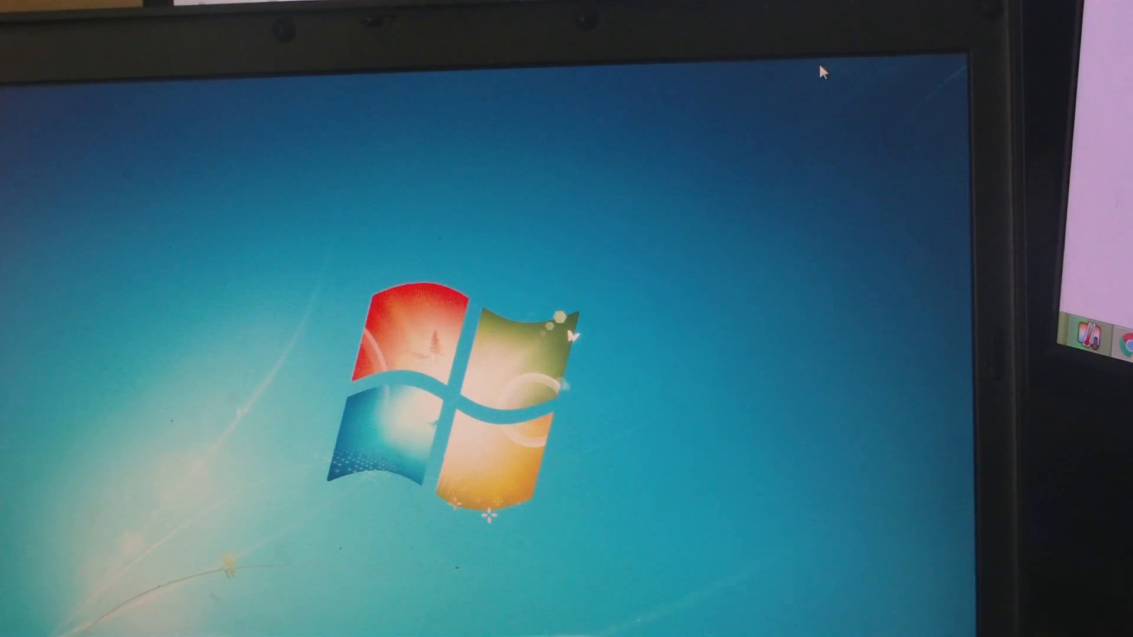
mouse_move(657, 377)
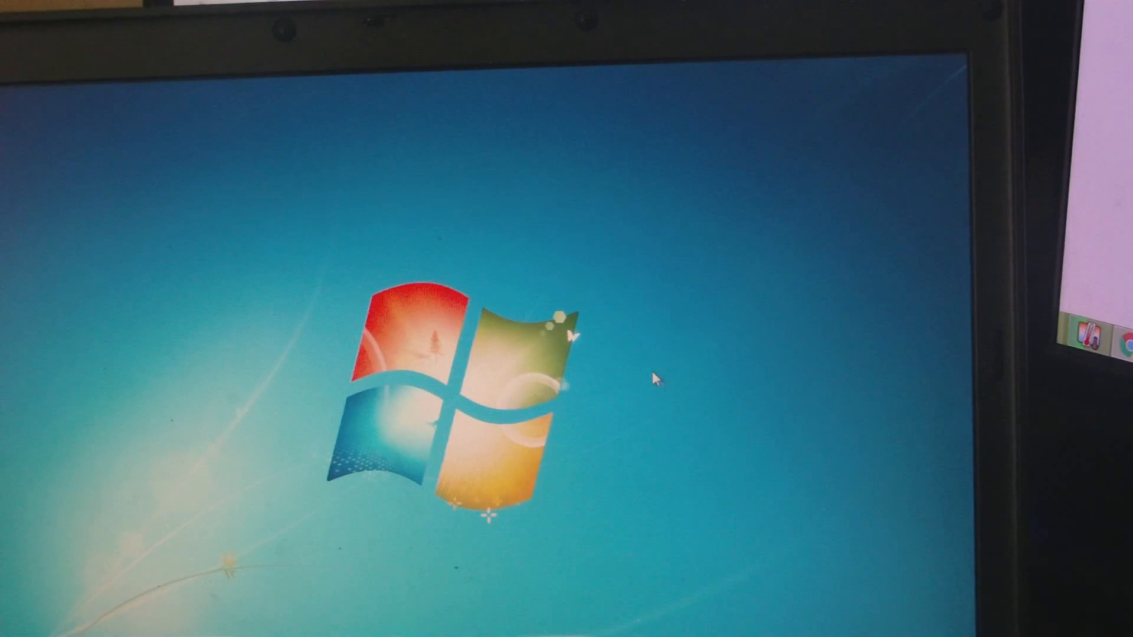
mouse_move(877, 80)
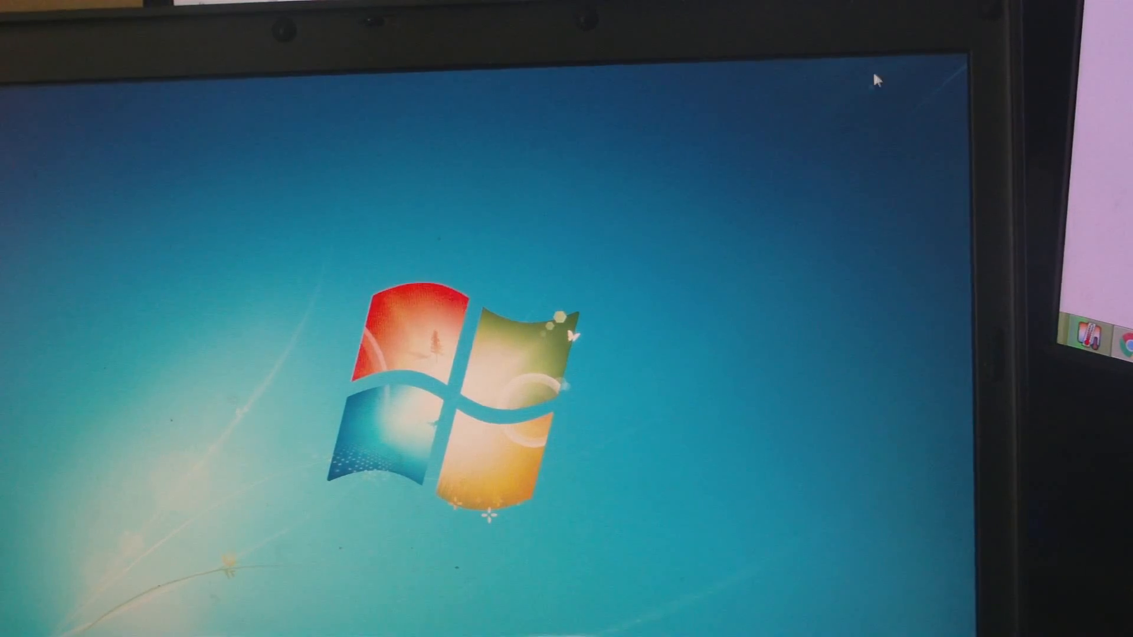
mouse_move(514, 76)
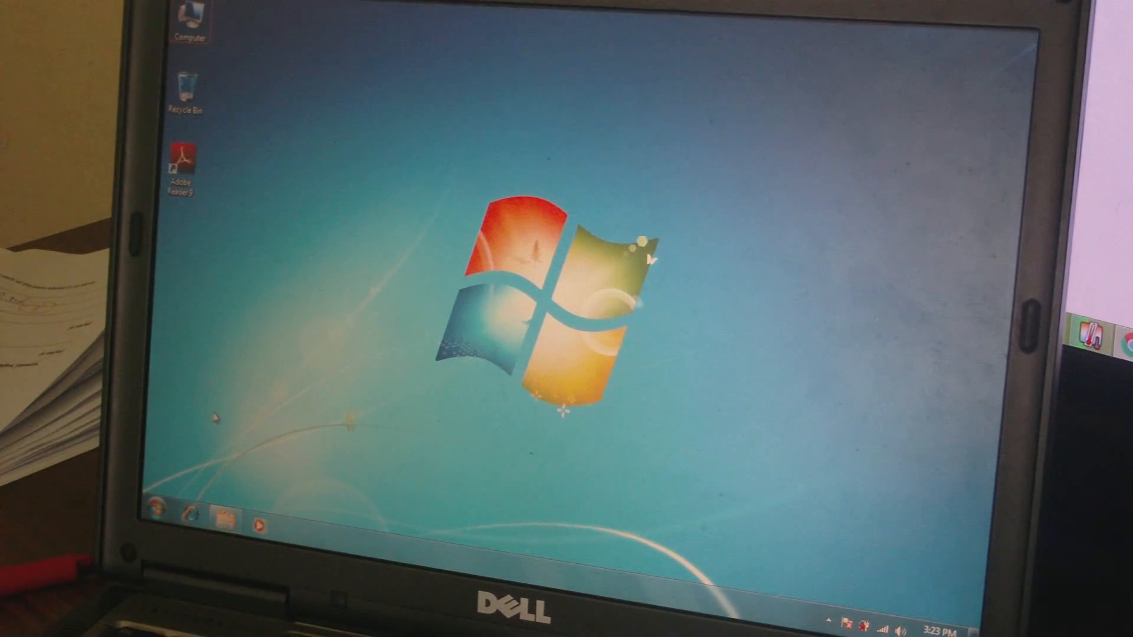
Step: Bring up the Start menu listing pinned programs and user folders
left_click(154, 510)
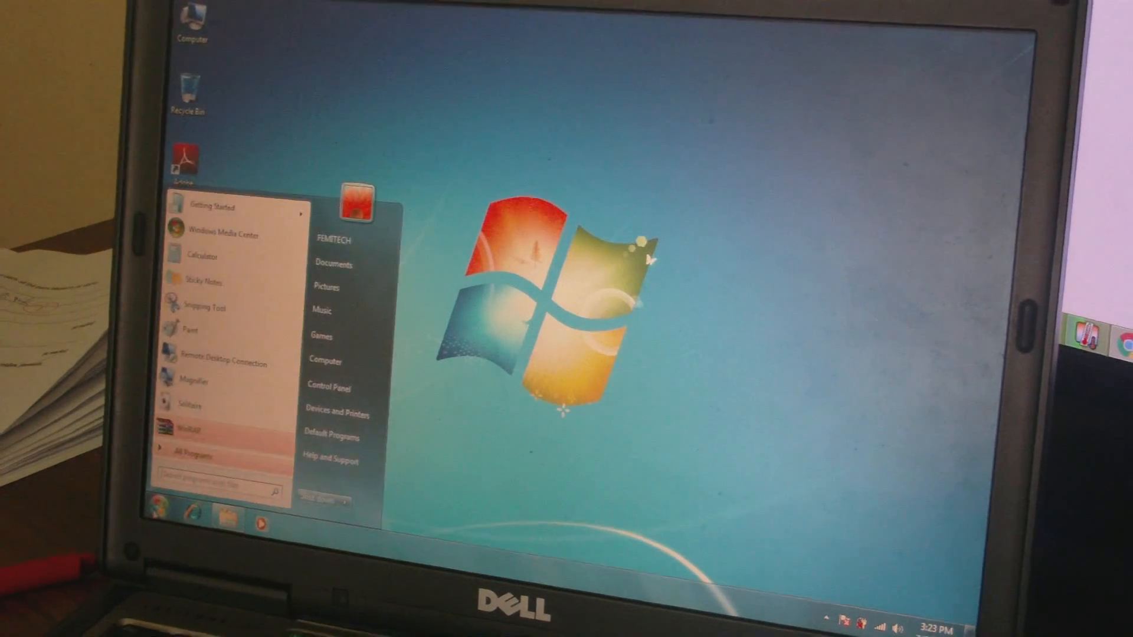